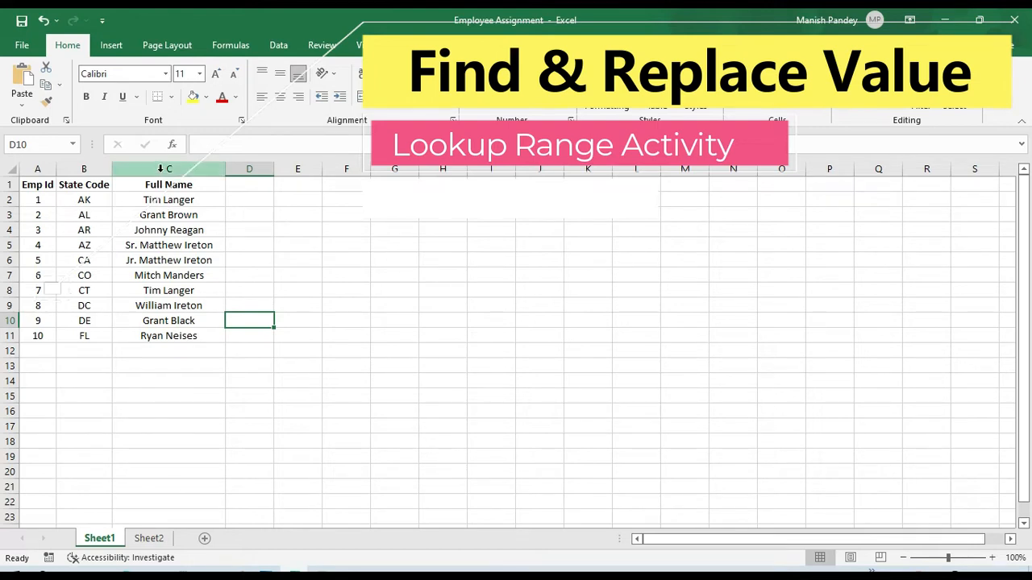
click(169, 230)
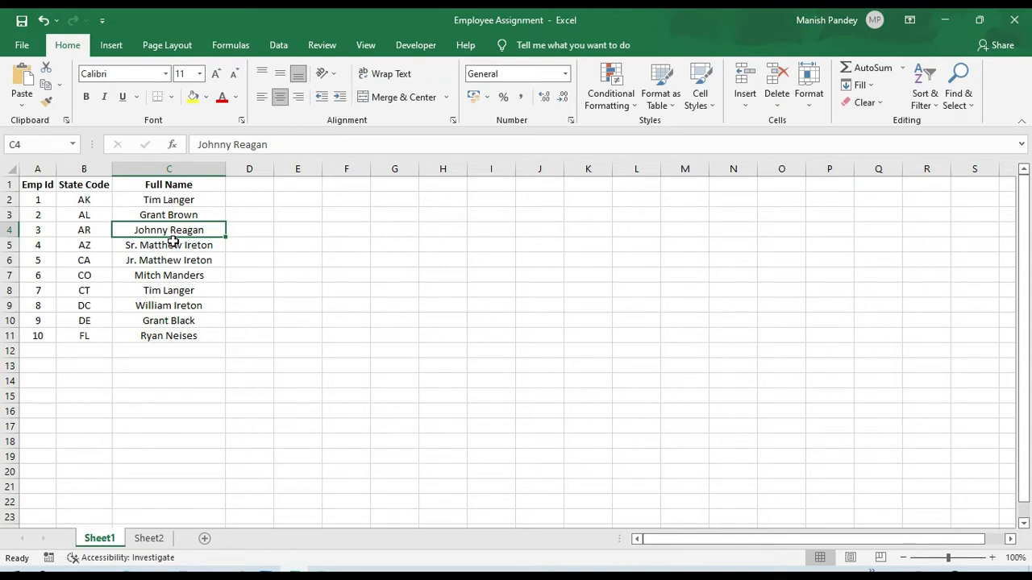
mouse_move(171, 260)
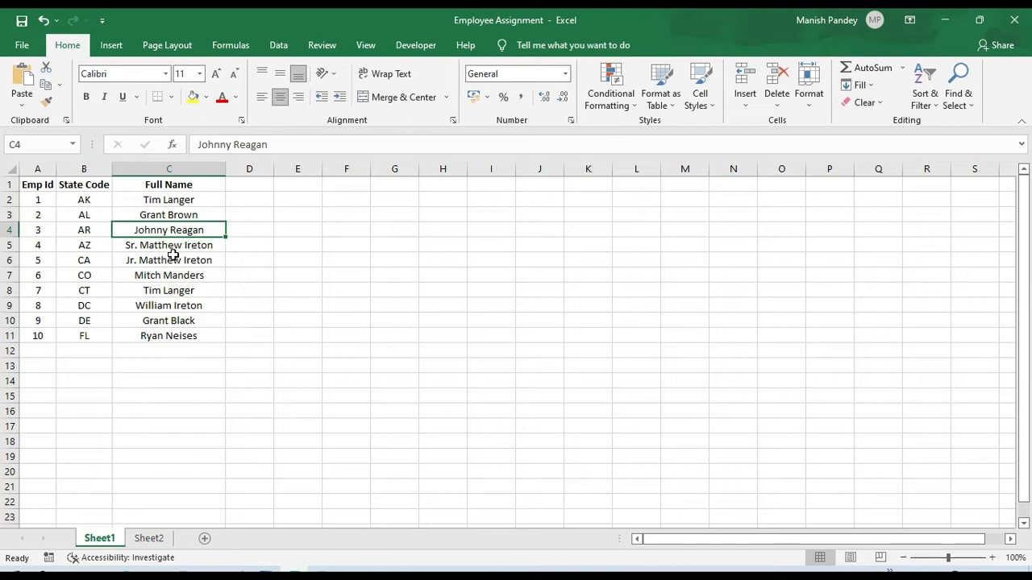
mouse_move(37, 255)
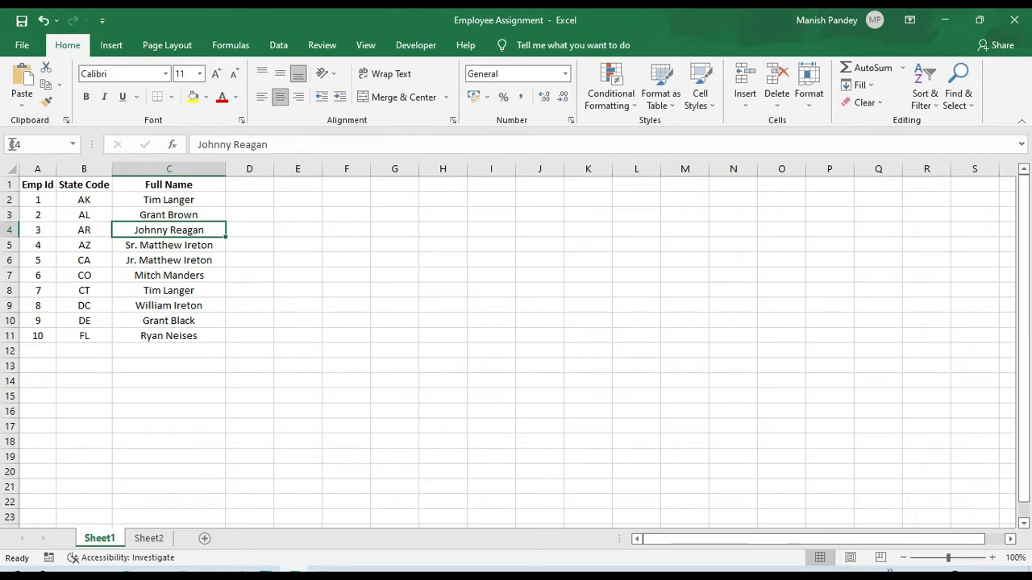
click(37, 275)
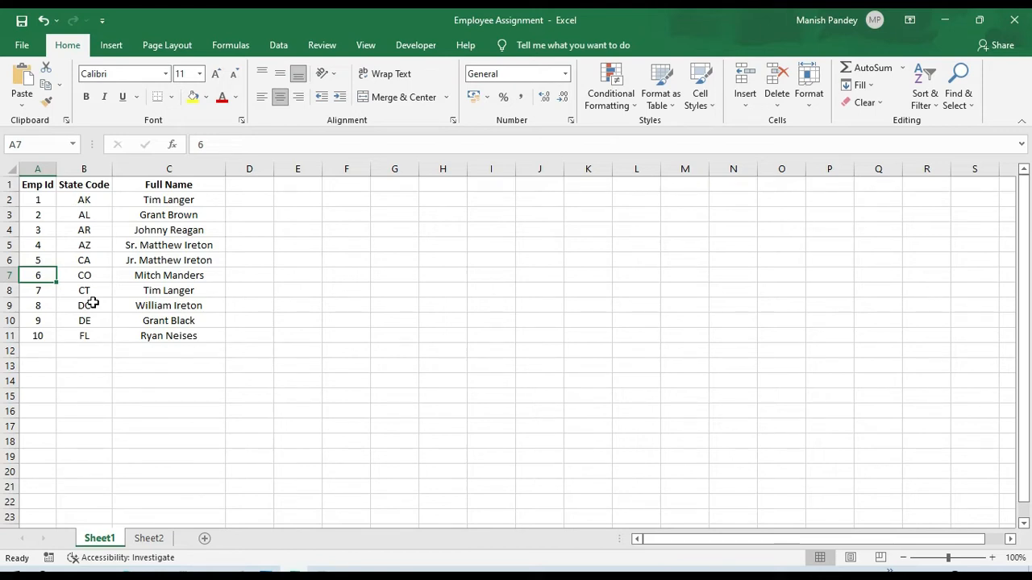
mouse_move(94, 306)
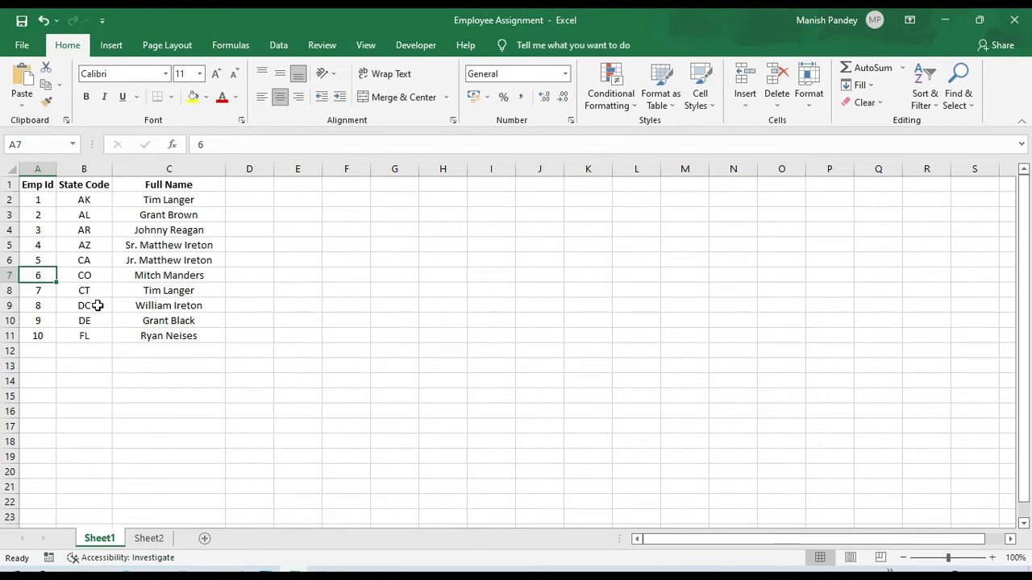
click(169, 199)
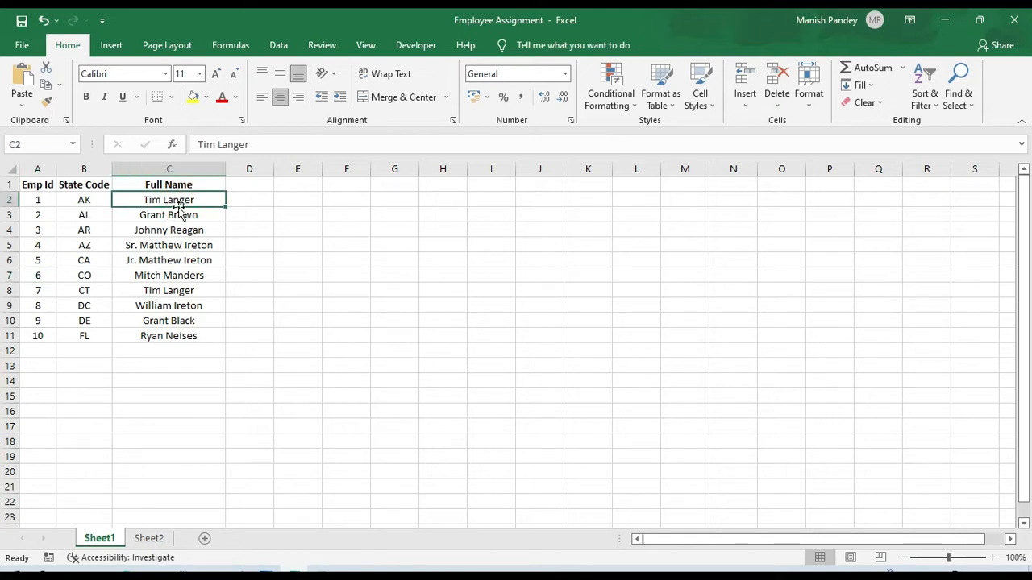
mouse_move(193, 212)
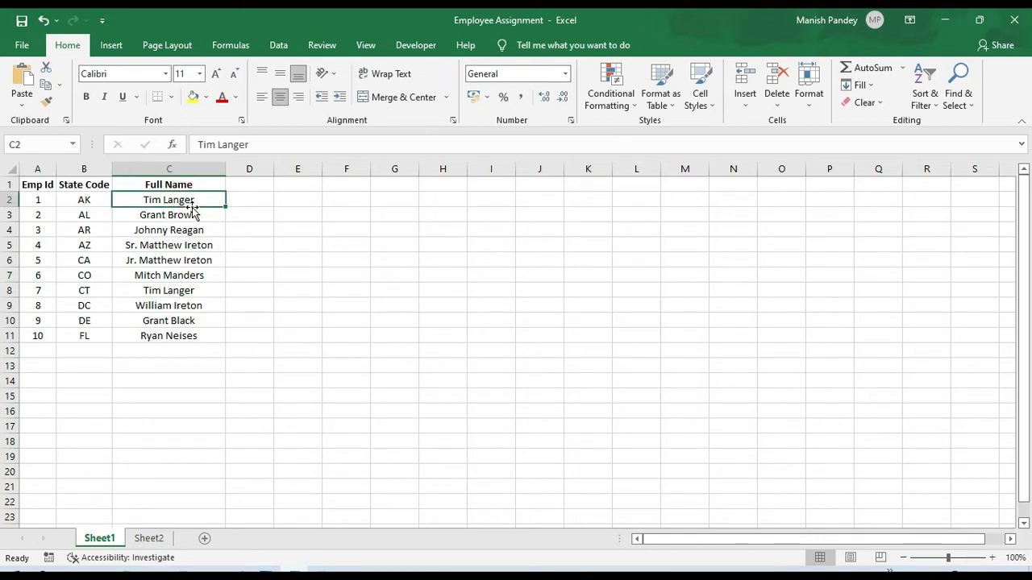
Add an Excel Application Scope using the workbook path "Employee Assignment.xlsx".
click(406, 247)
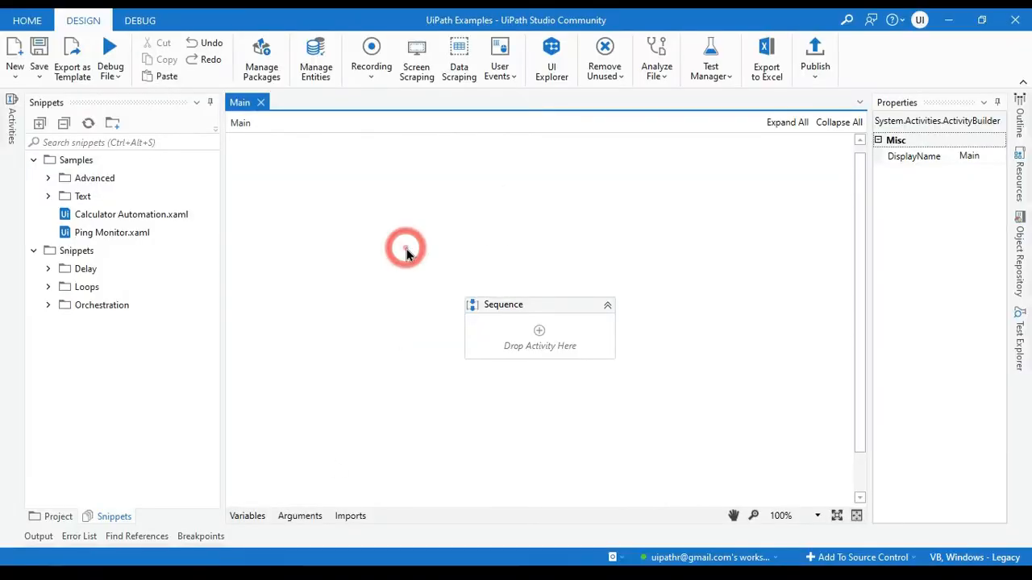
mouse_move(335, 321)
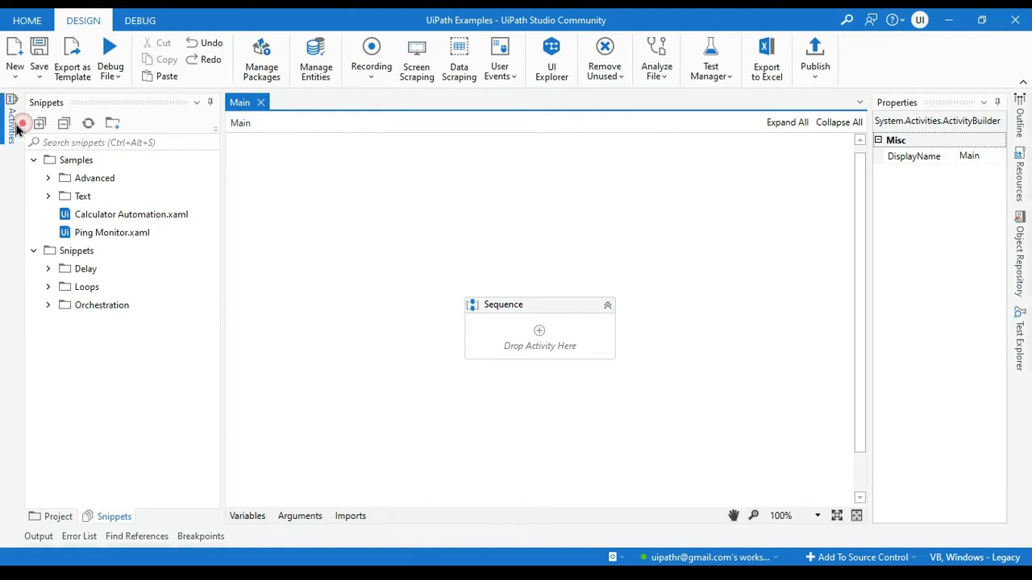
click(9, 124)
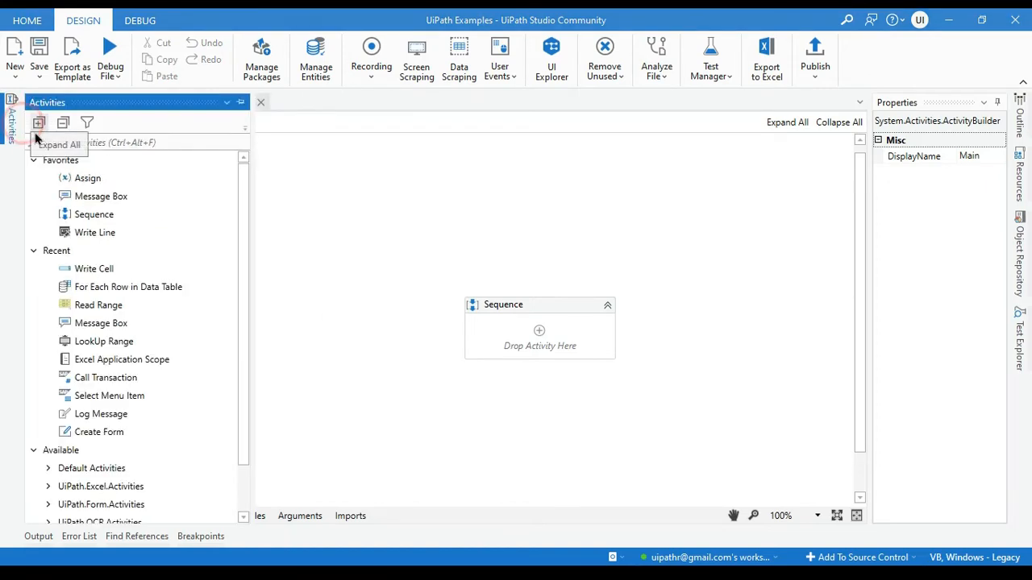
text(Ex)
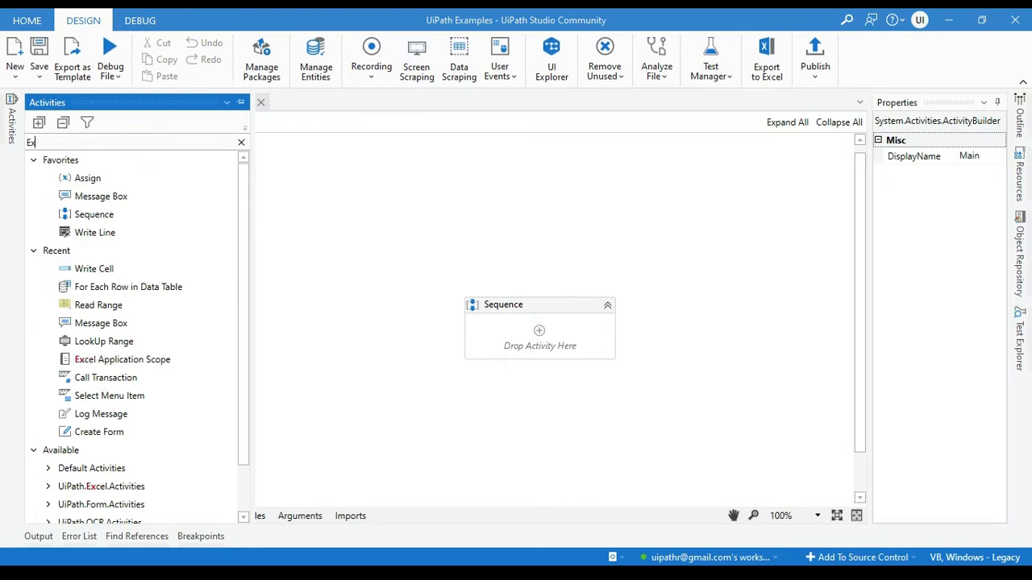
text(Excel A)
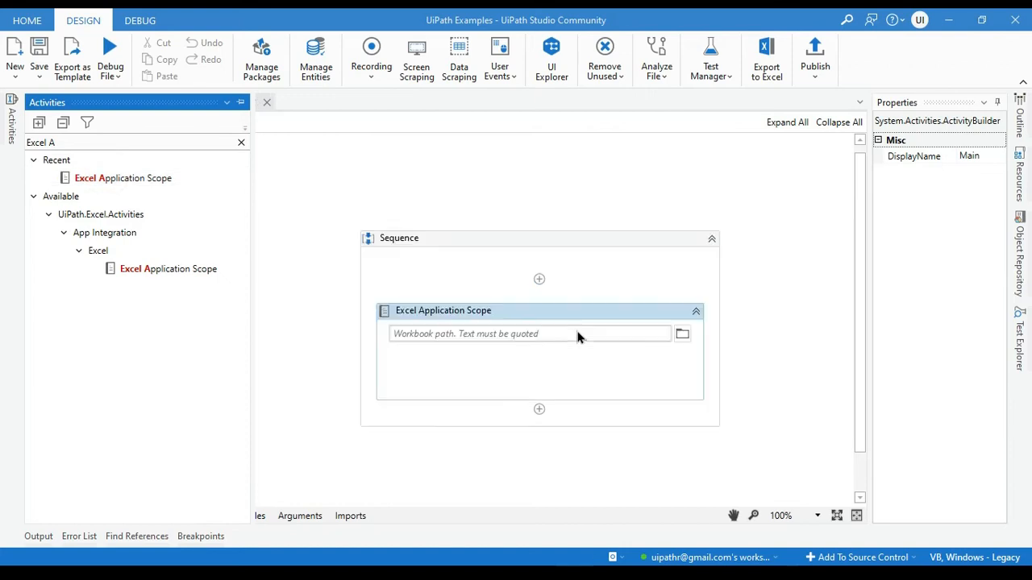
click(681, 333)
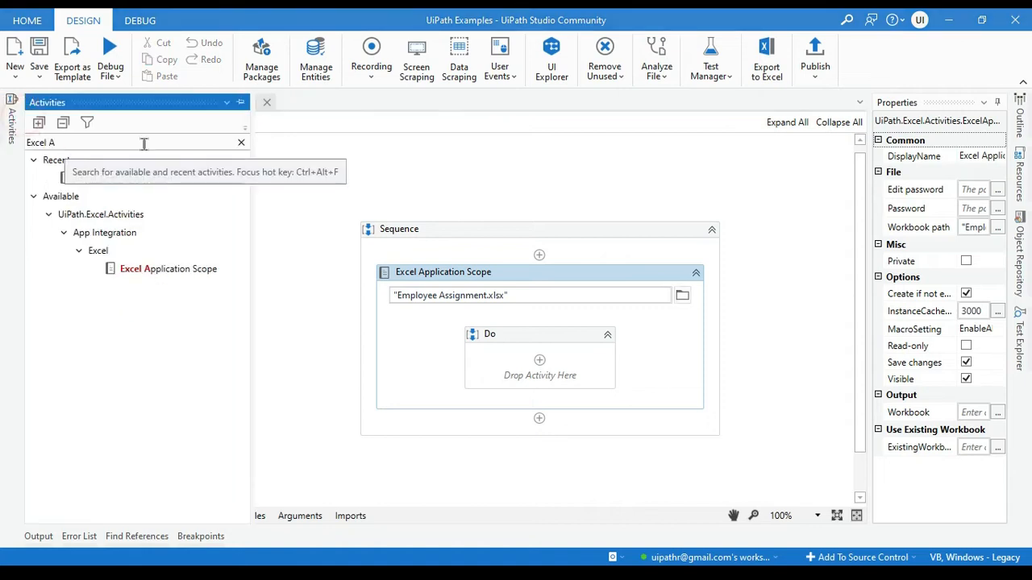
text(Look)
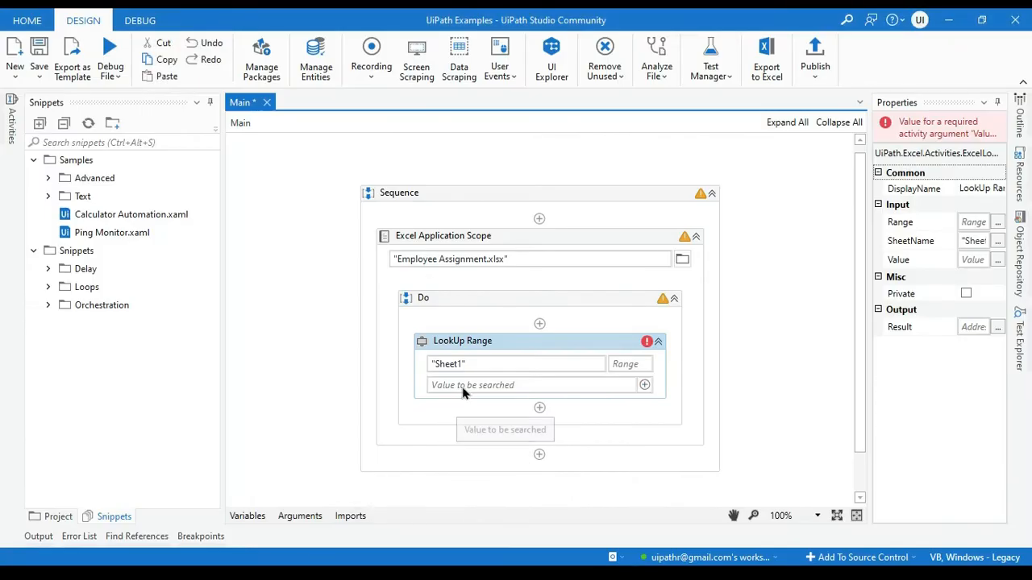
click(532, 386)
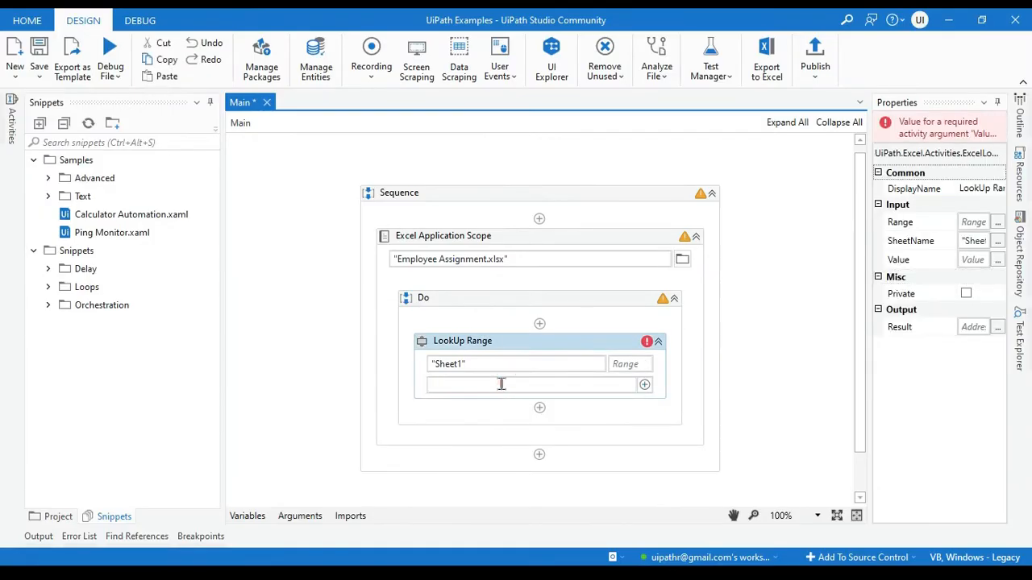
text("Tim Langer")
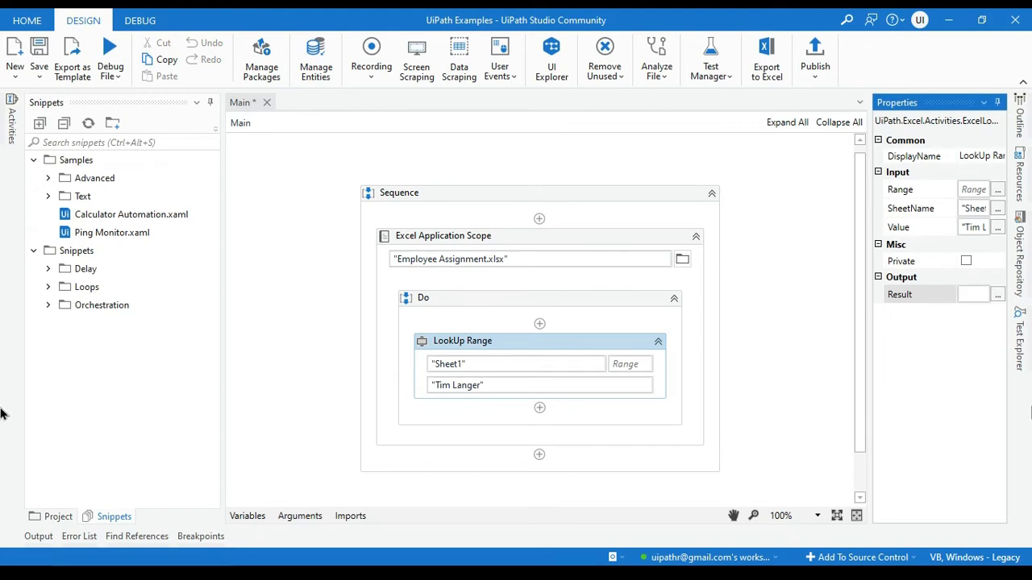
text(Set Var: str_cellA)
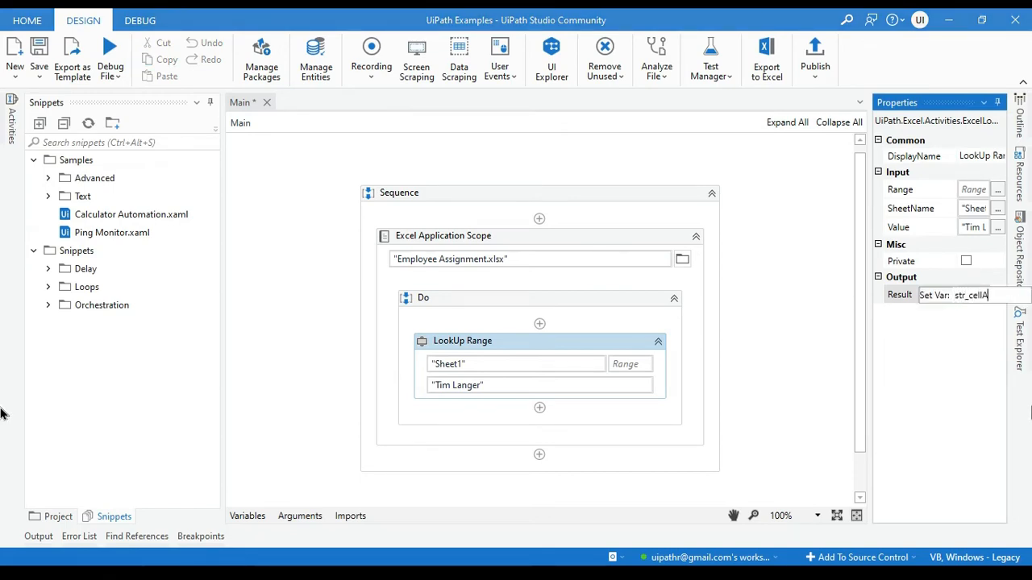
text(ddress)
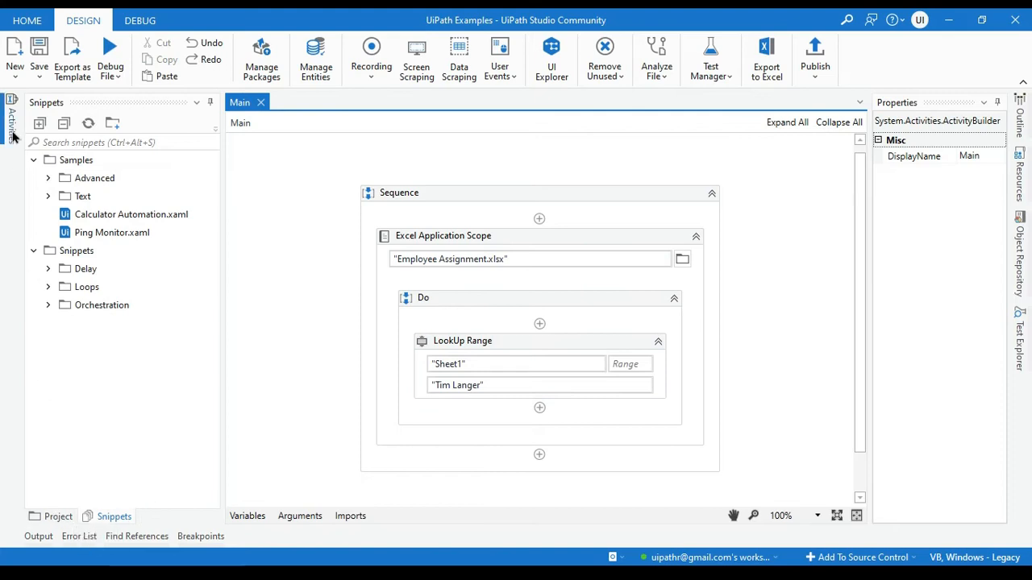
Add a Message Box whose text is the str_cellAddress variable.
click(9, 109)
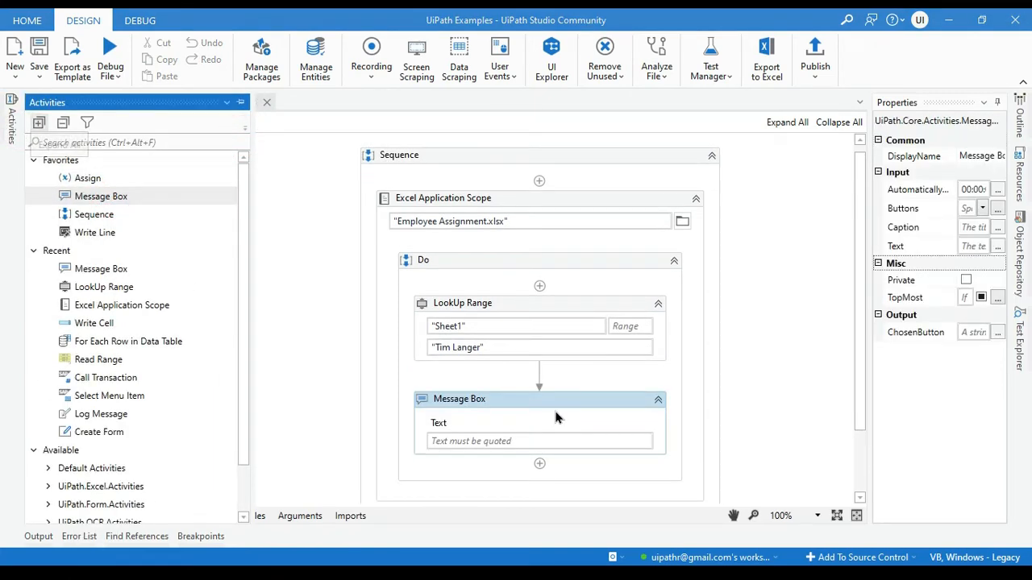
text(str)
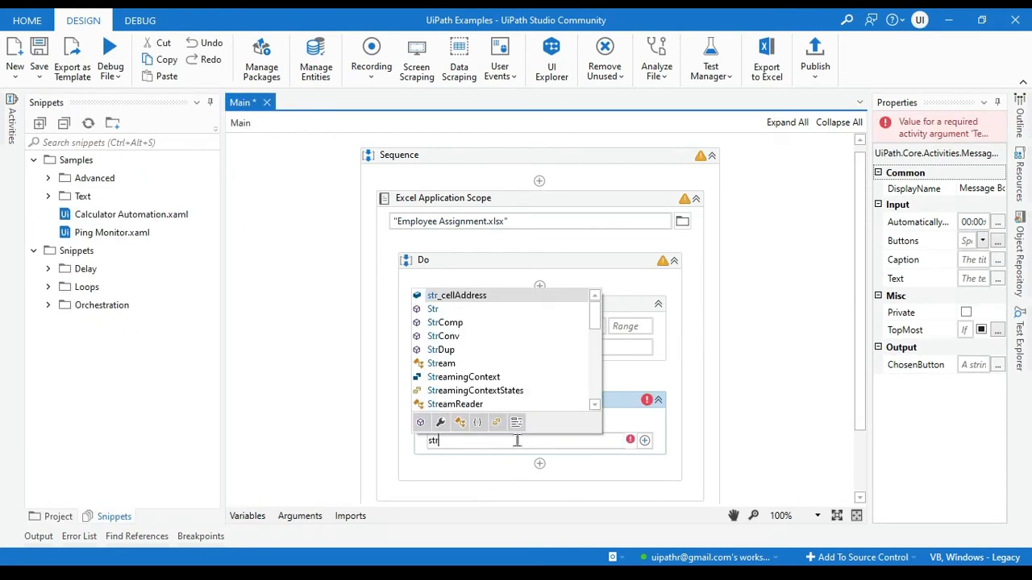
click(455, 295)
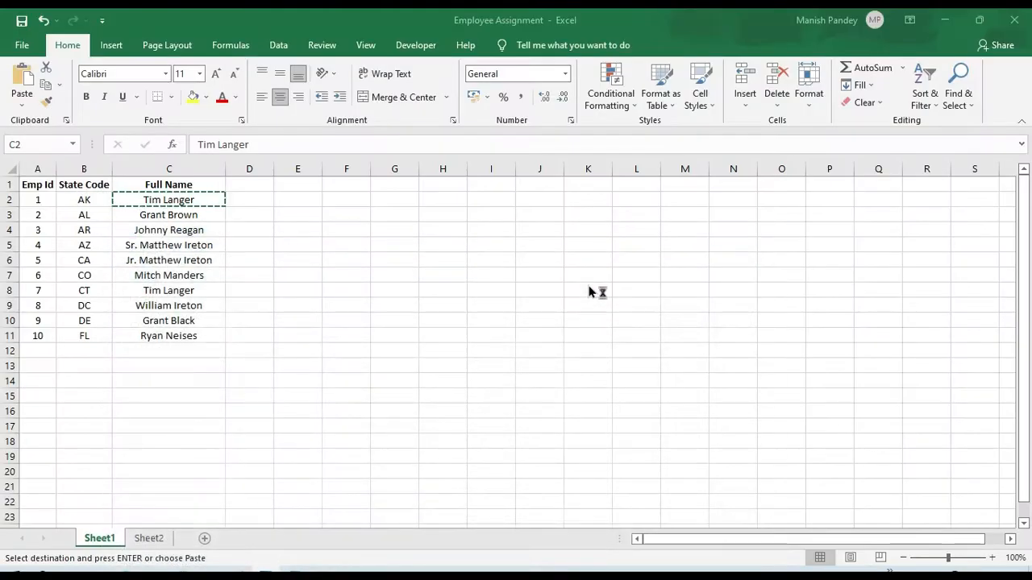
mouse_move(200, 200)
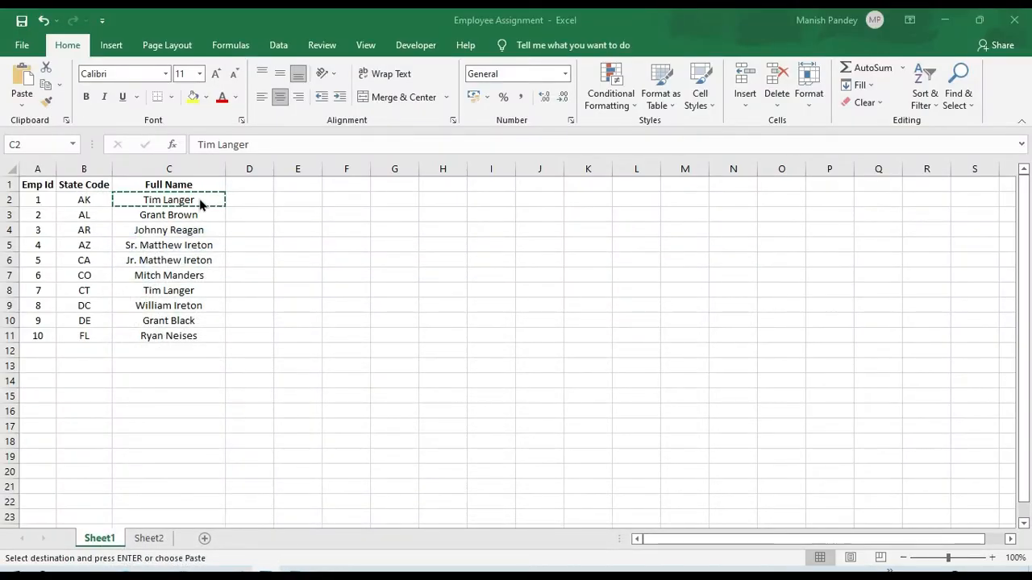
mouse_move(180, 204)
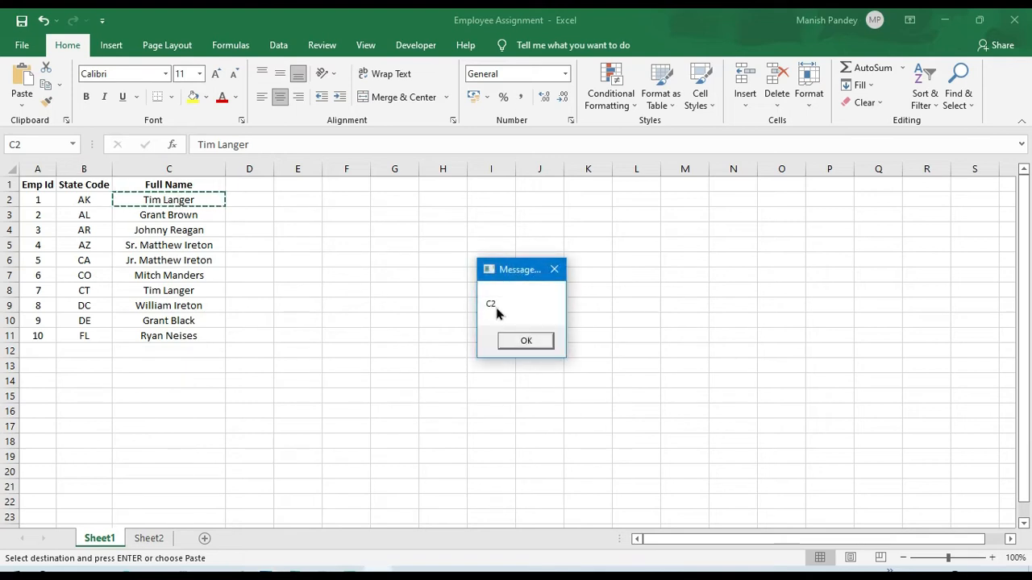
Dismiss the message box reporting cell address C2.
click(525, 340)
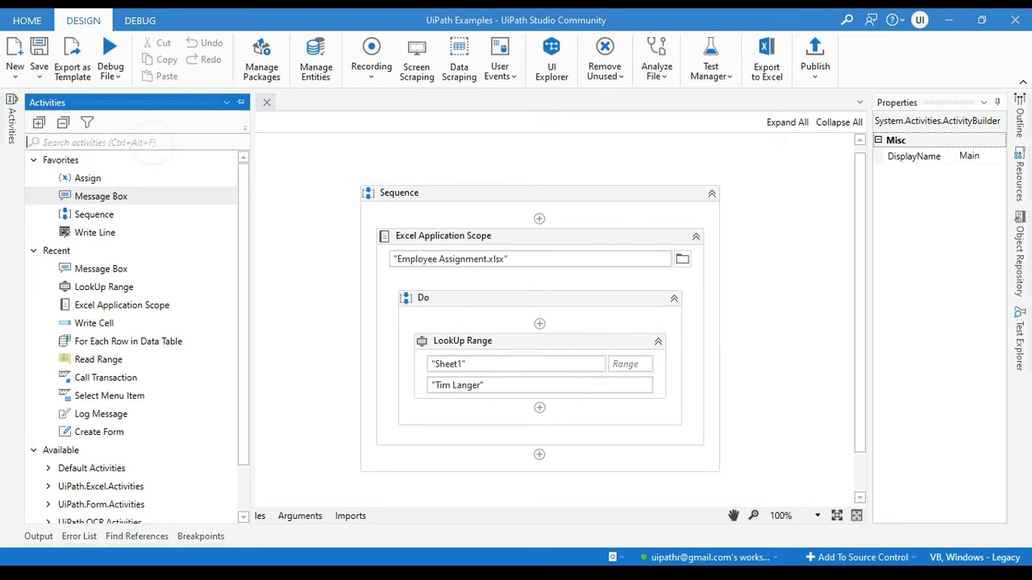
text(Write)
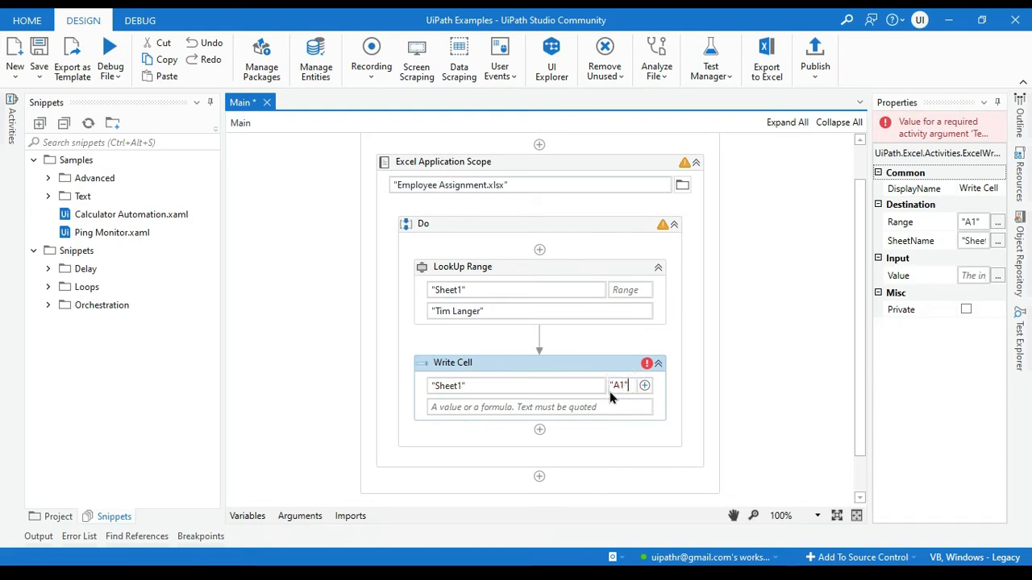
mouse_move(652, 413)
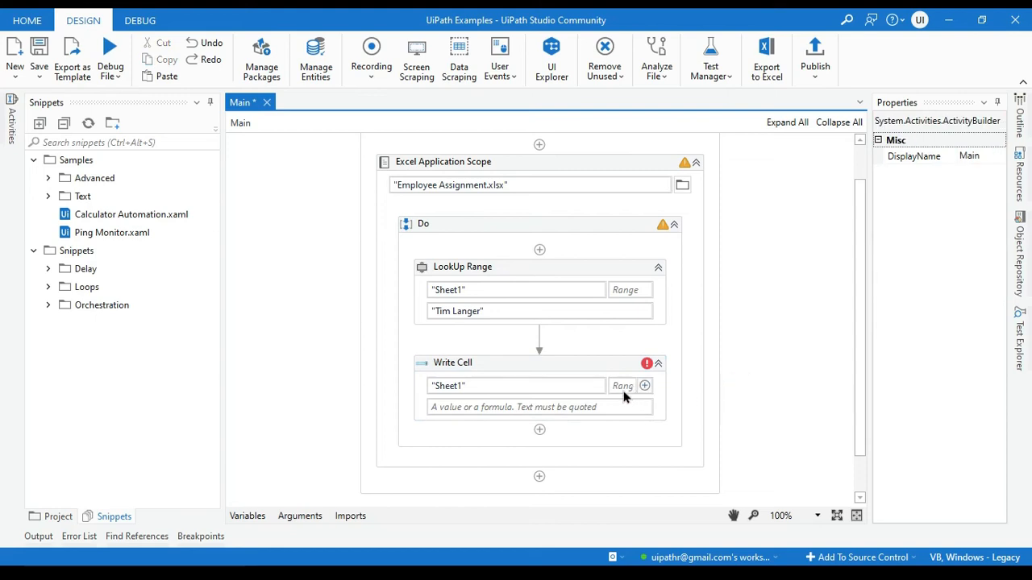
mouse_move(571, 297)
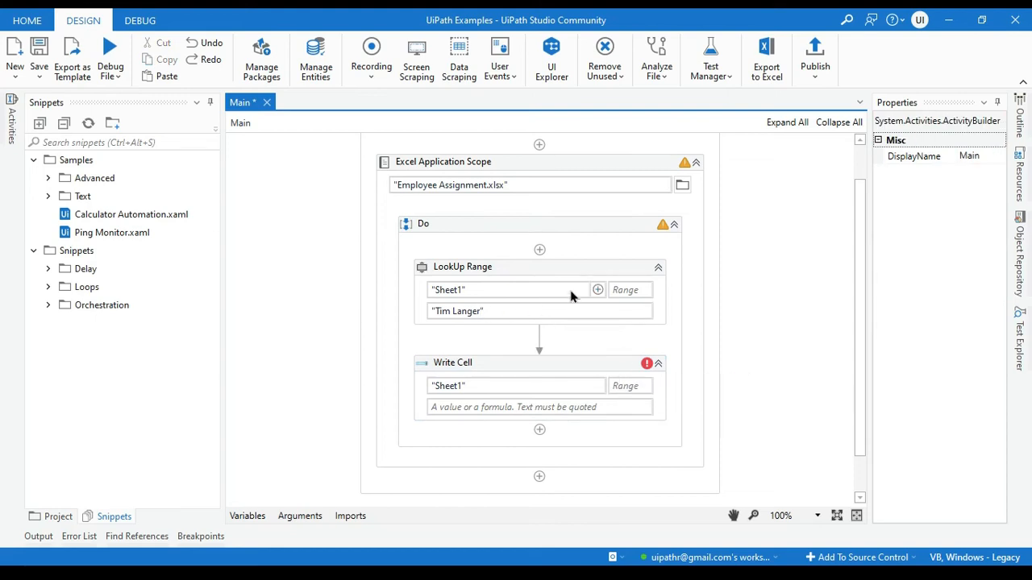
click(462, 267)
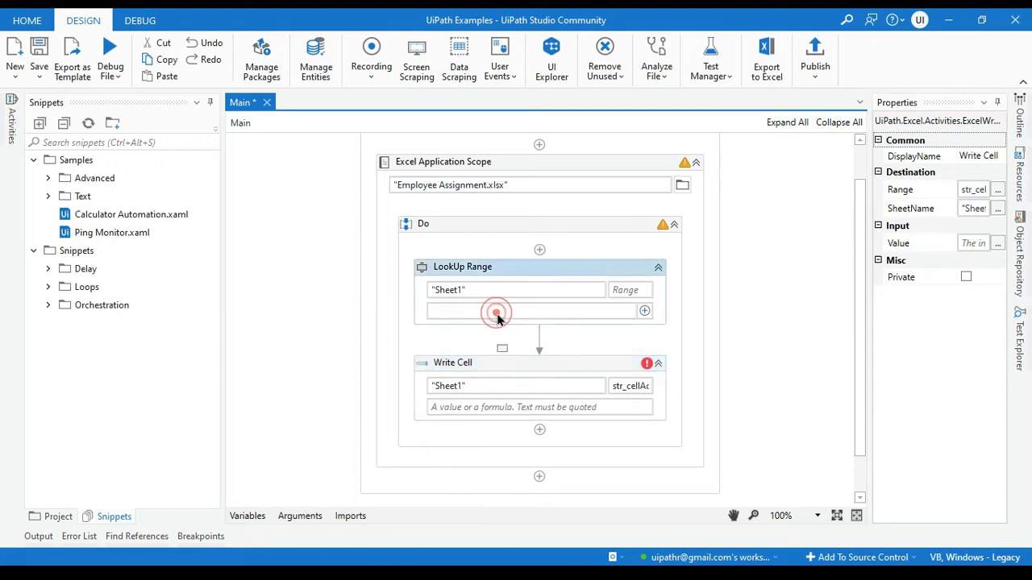
text("Tim Langer")
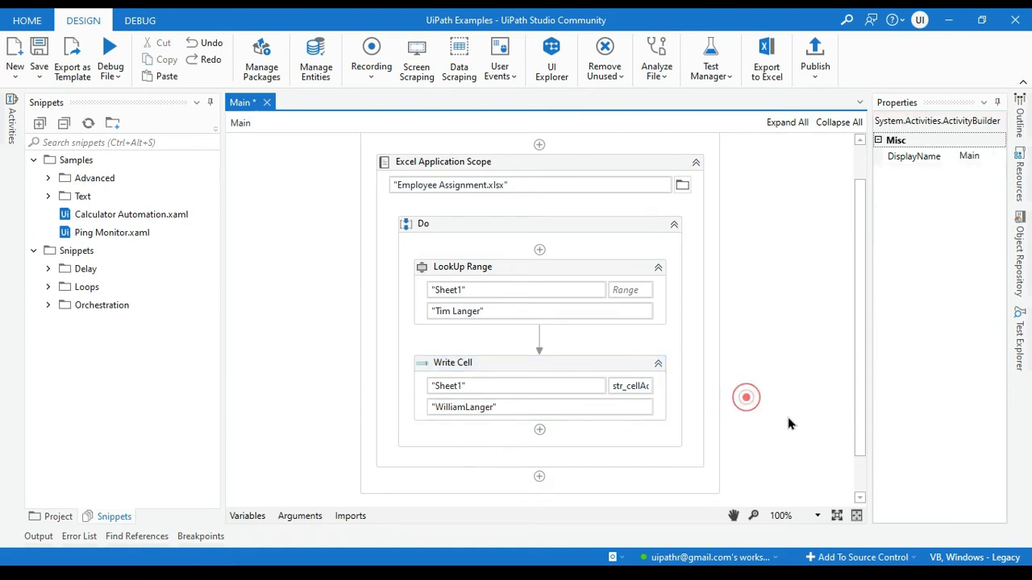
click(462, 267)
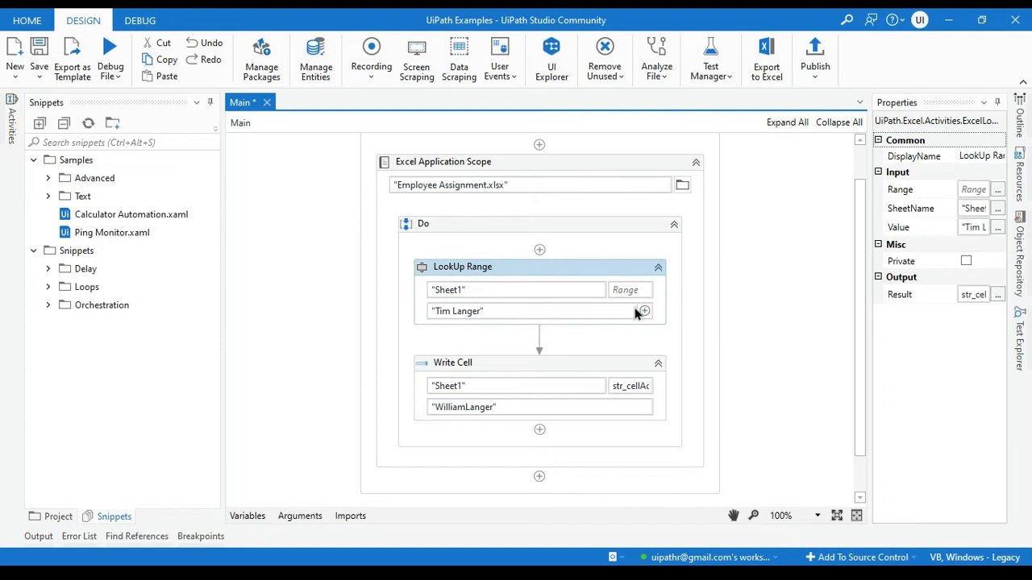
mouse_move(631, 386)
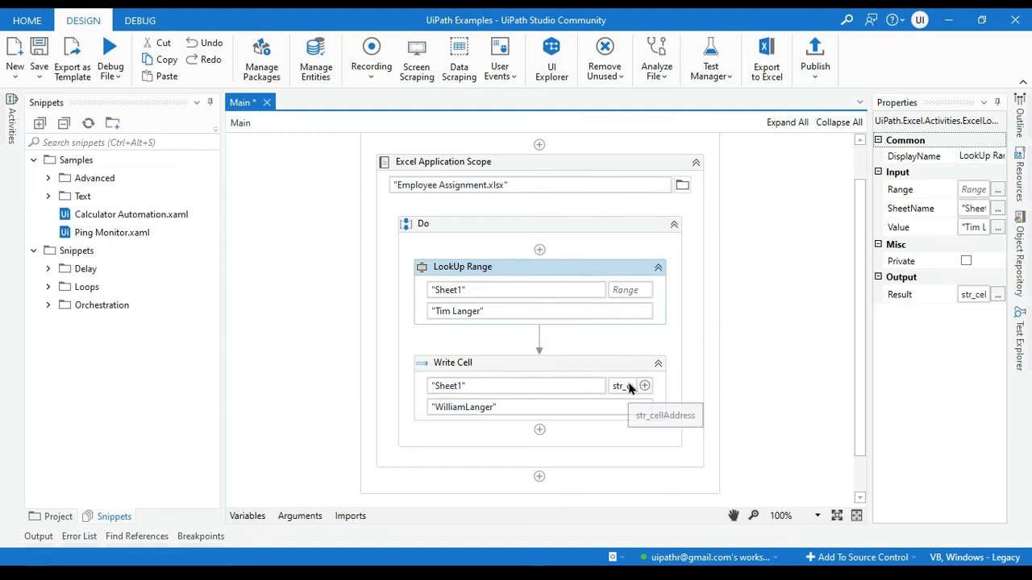
click(452, 362)
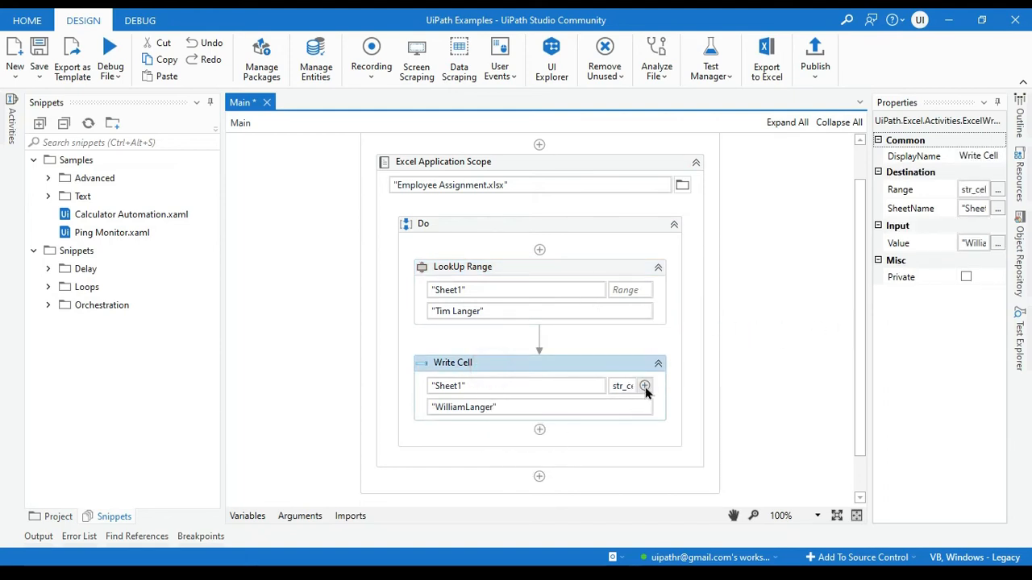
mouse_move(621, 386)
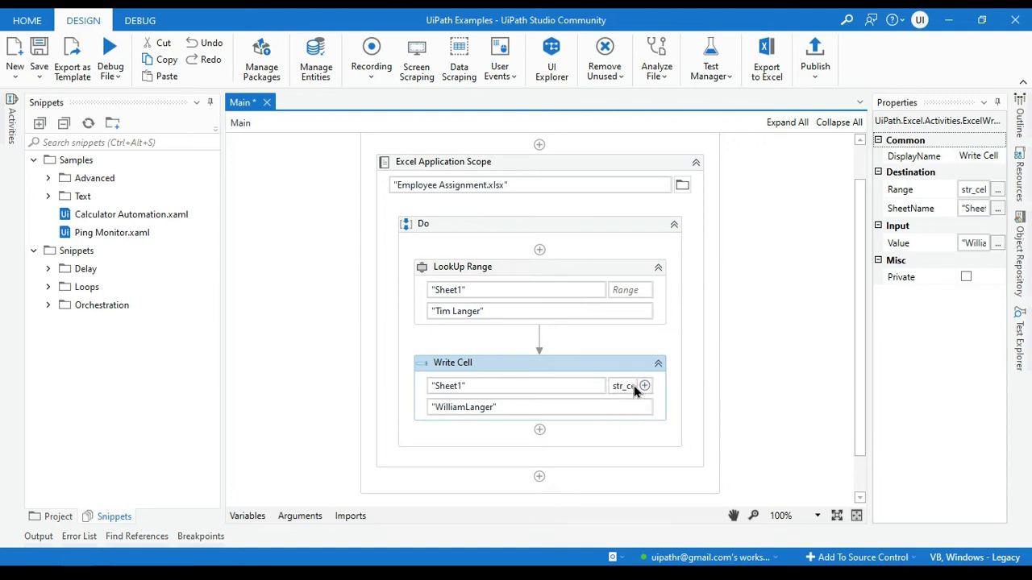
mouse_move(620, 390)
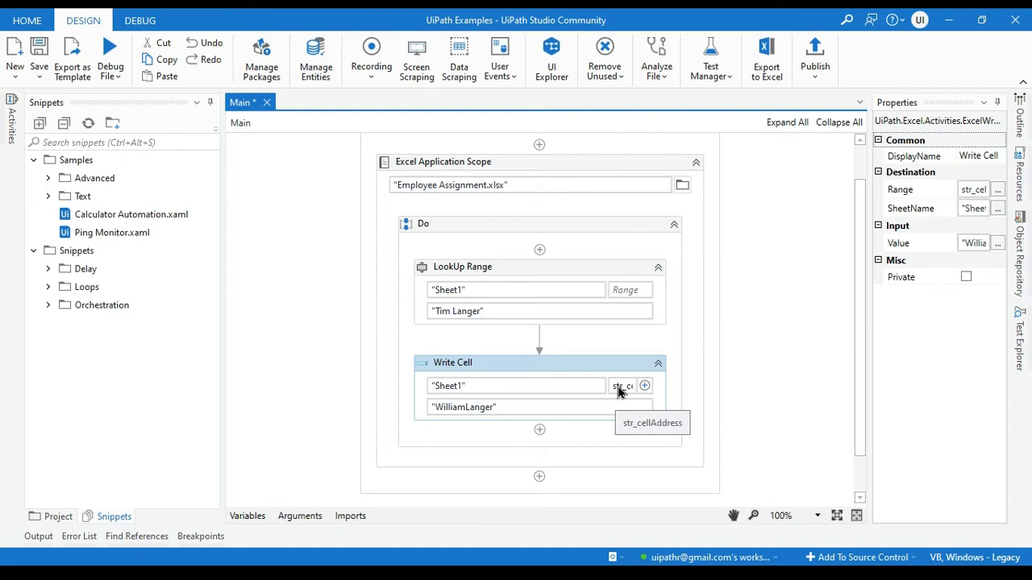
mouse_move(556, 372)
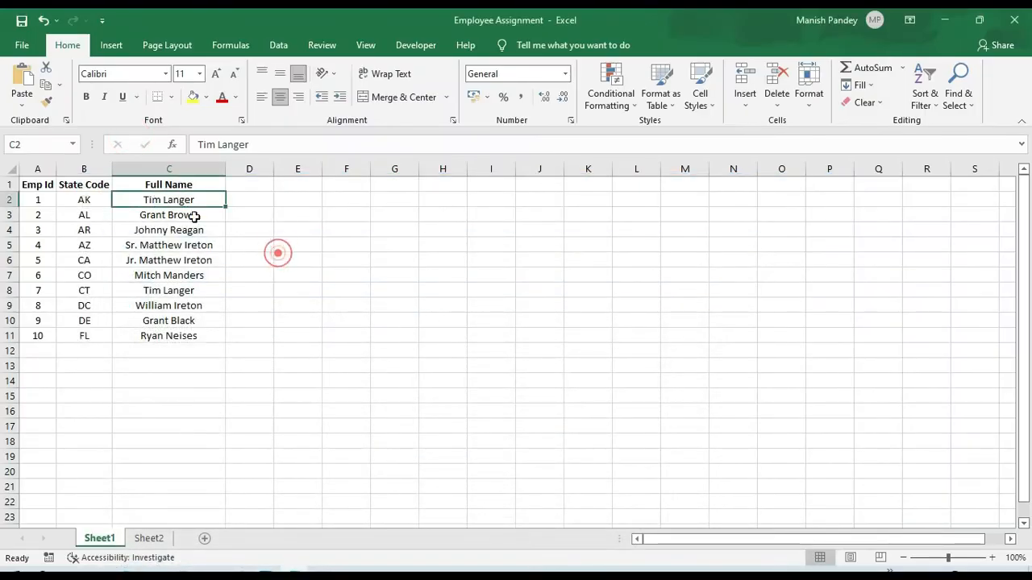
click(249, 230)
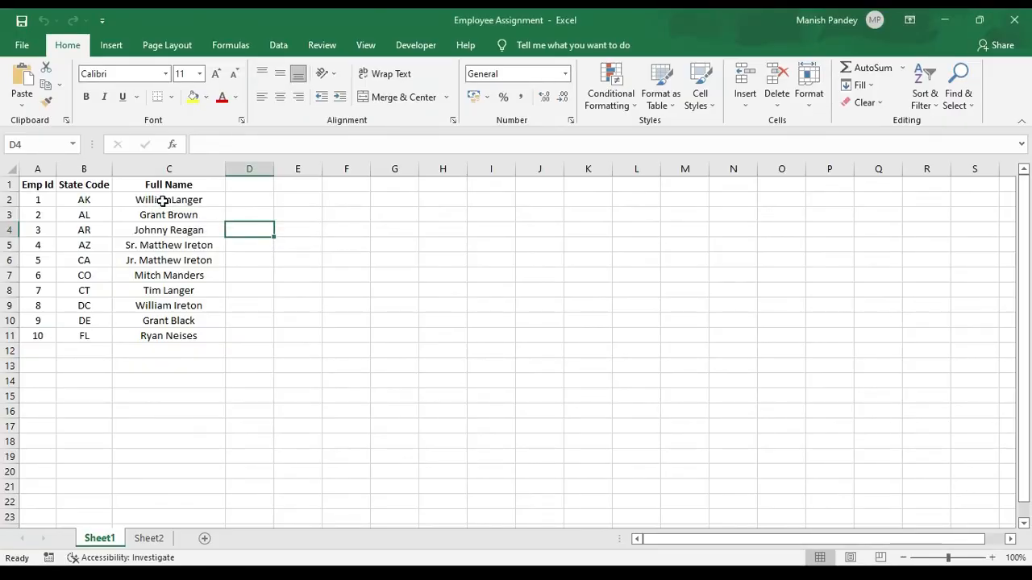
click(183, 290)
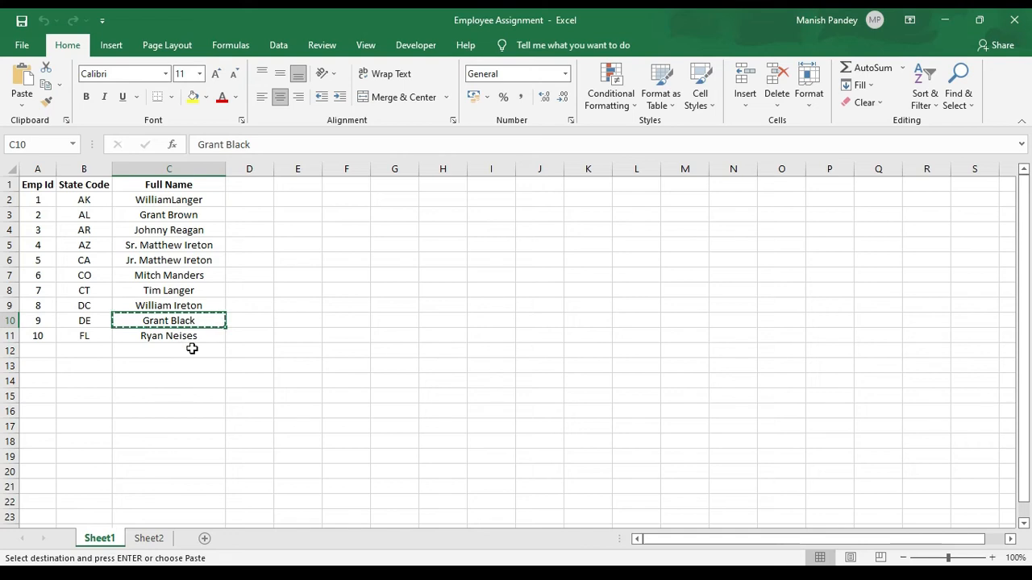
mouse_move(188, 335)
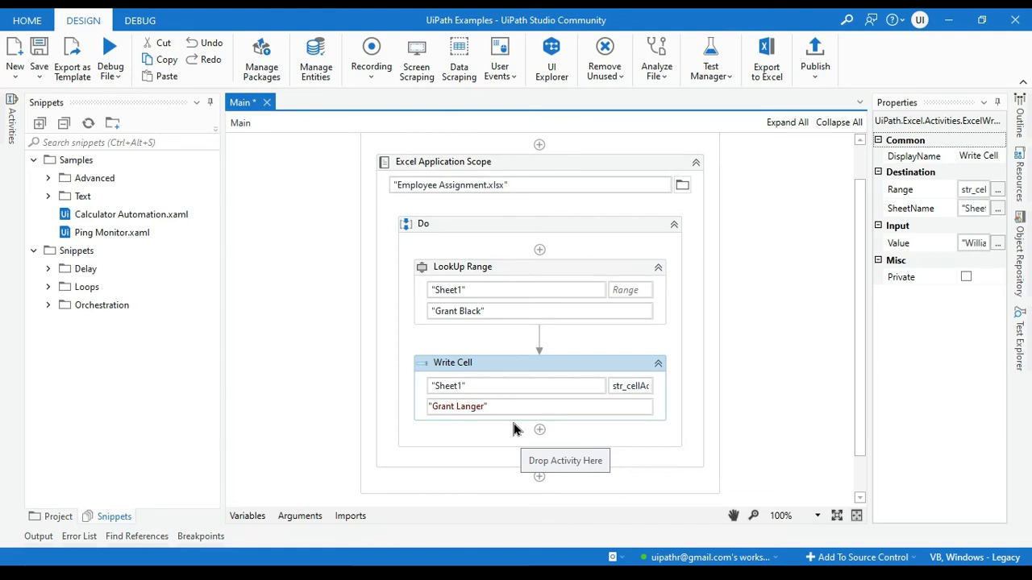
click(110, 61)
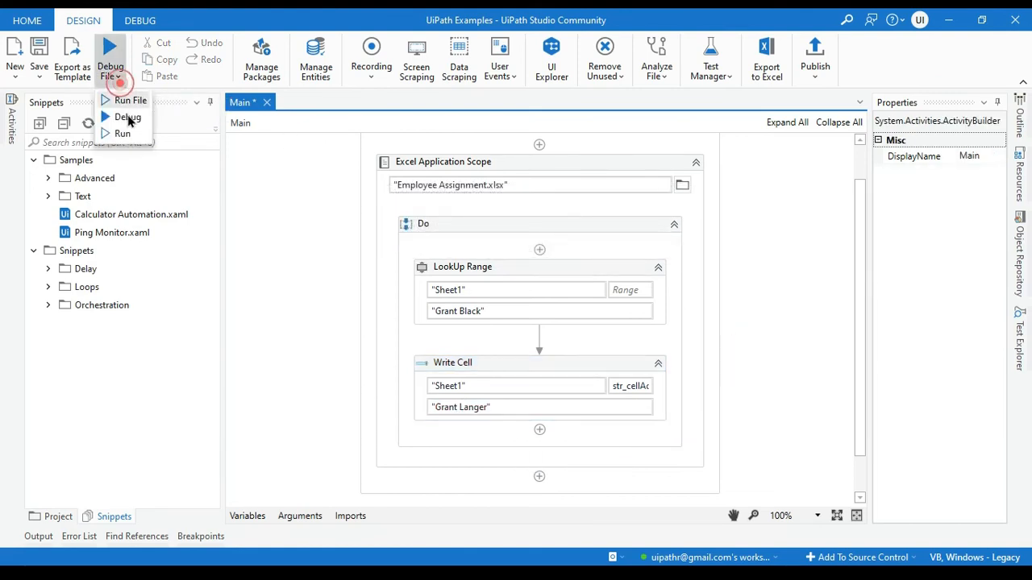
click(130, 100)
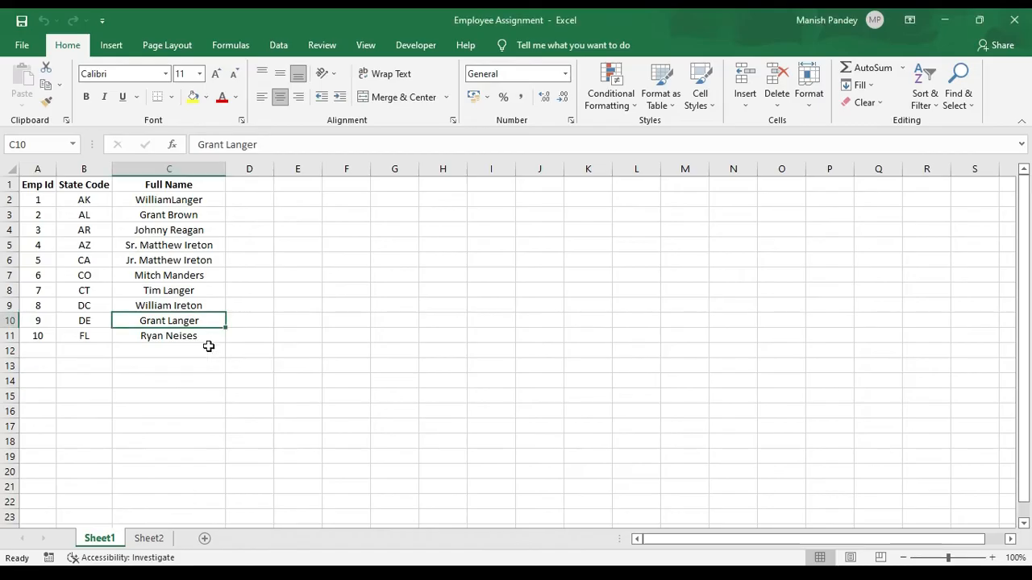
mouse_move(321, 342)
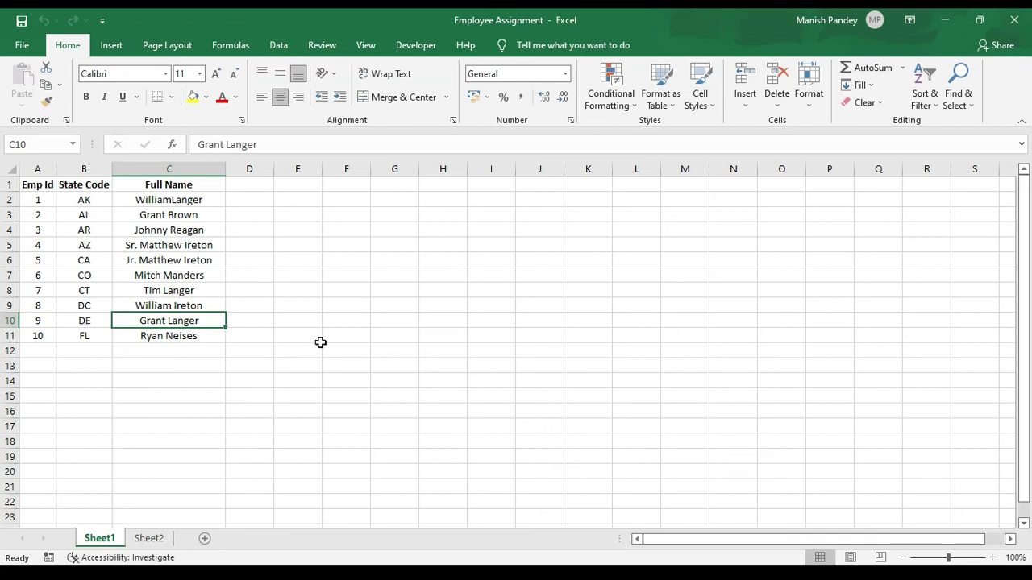
mouse_move(334, 344)
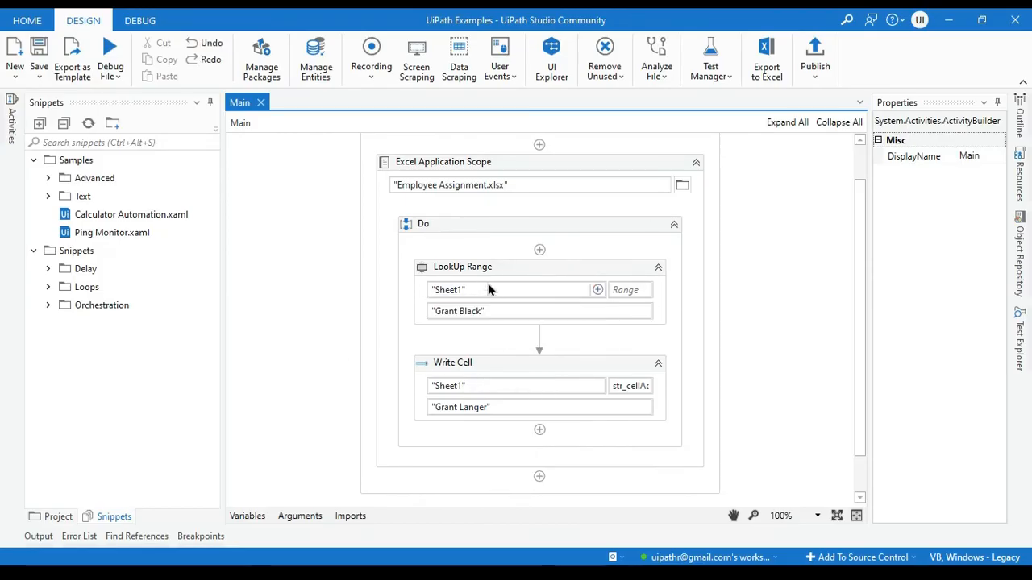
mouse_move(443, 278)
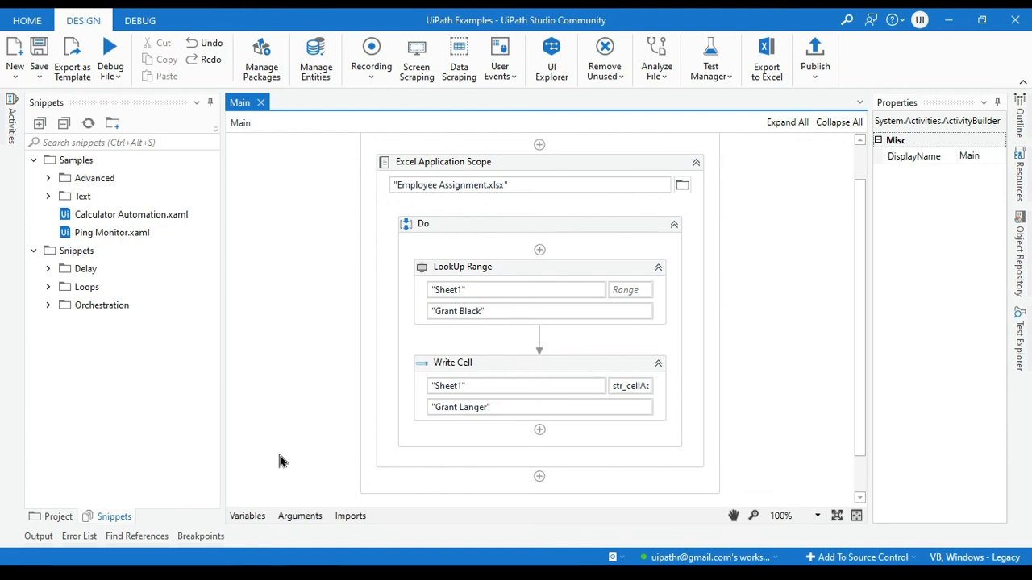
click(140, 20)
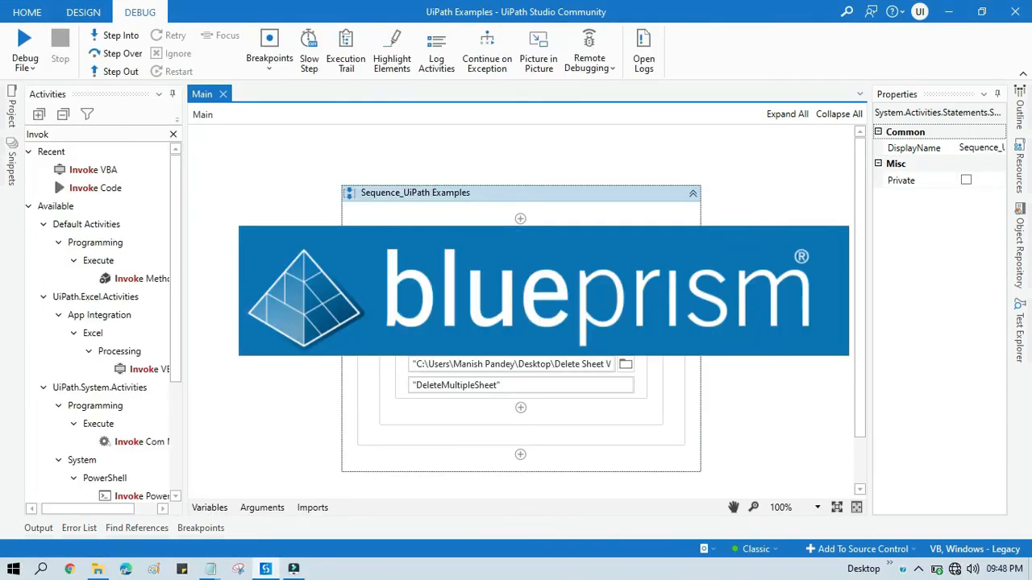